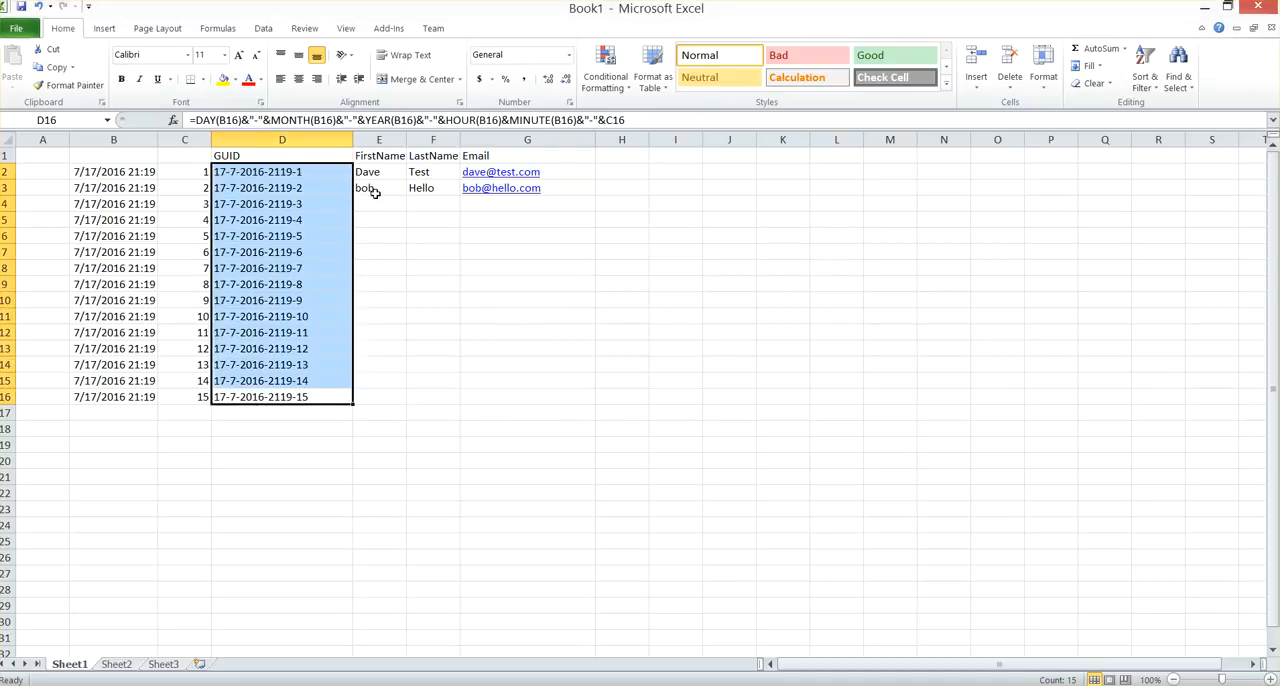
# Bring the Chrome page with the 'How to create a GUID in Excel?' question forward
pyautogui.click(432, 188)
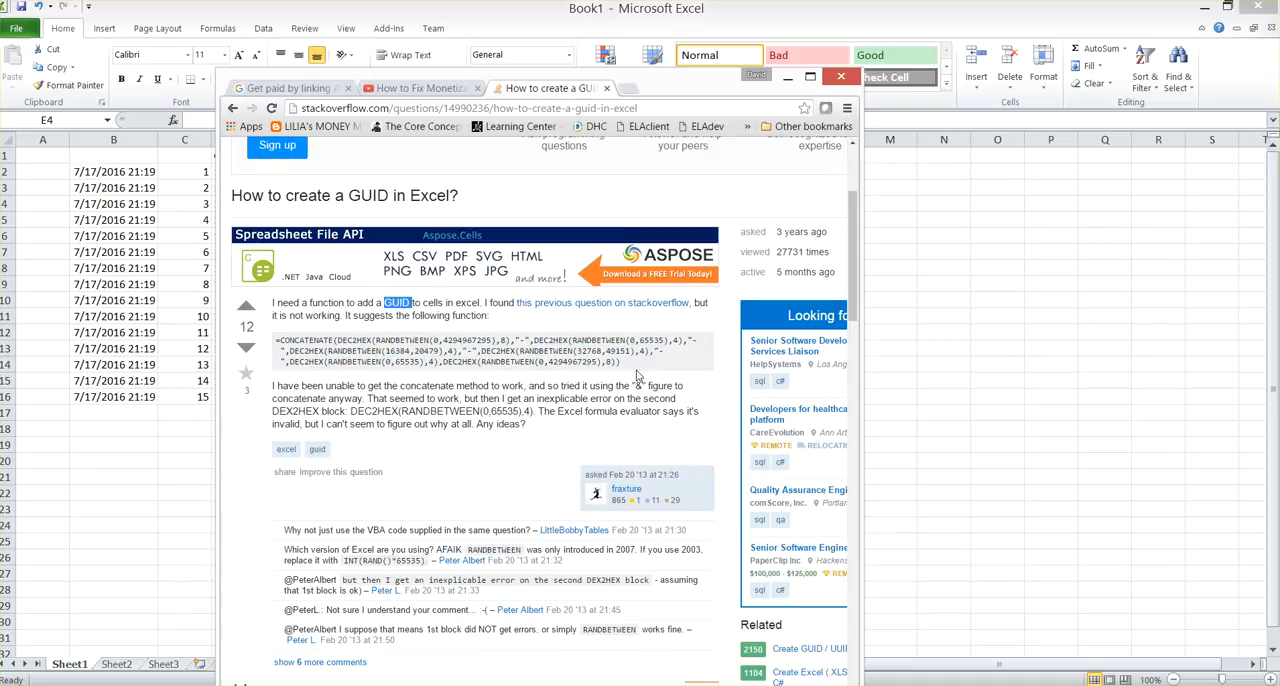
# Select the CONCATENATE/DEC2HEX GUID formula on the page, then return to the spreadsheet
pyautogui.moveTo(280, 302); pyautogui.dragTo(620, 364)
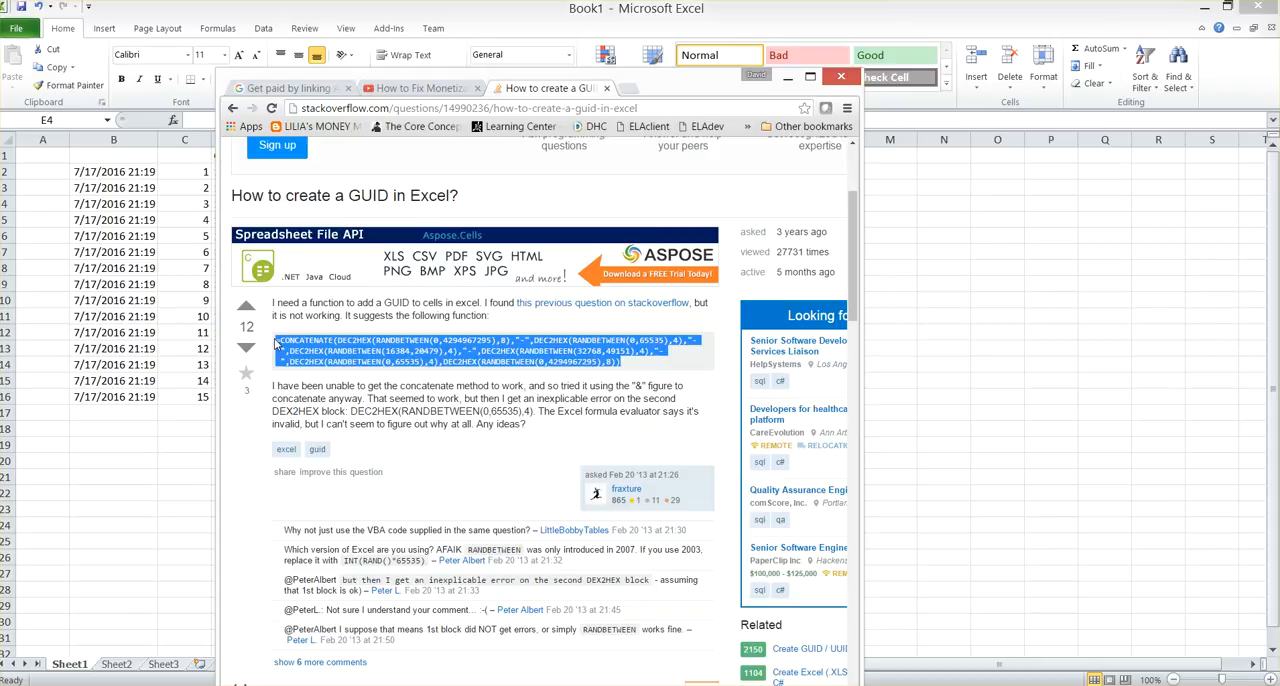
pyautogui.moveTo(716, 92)
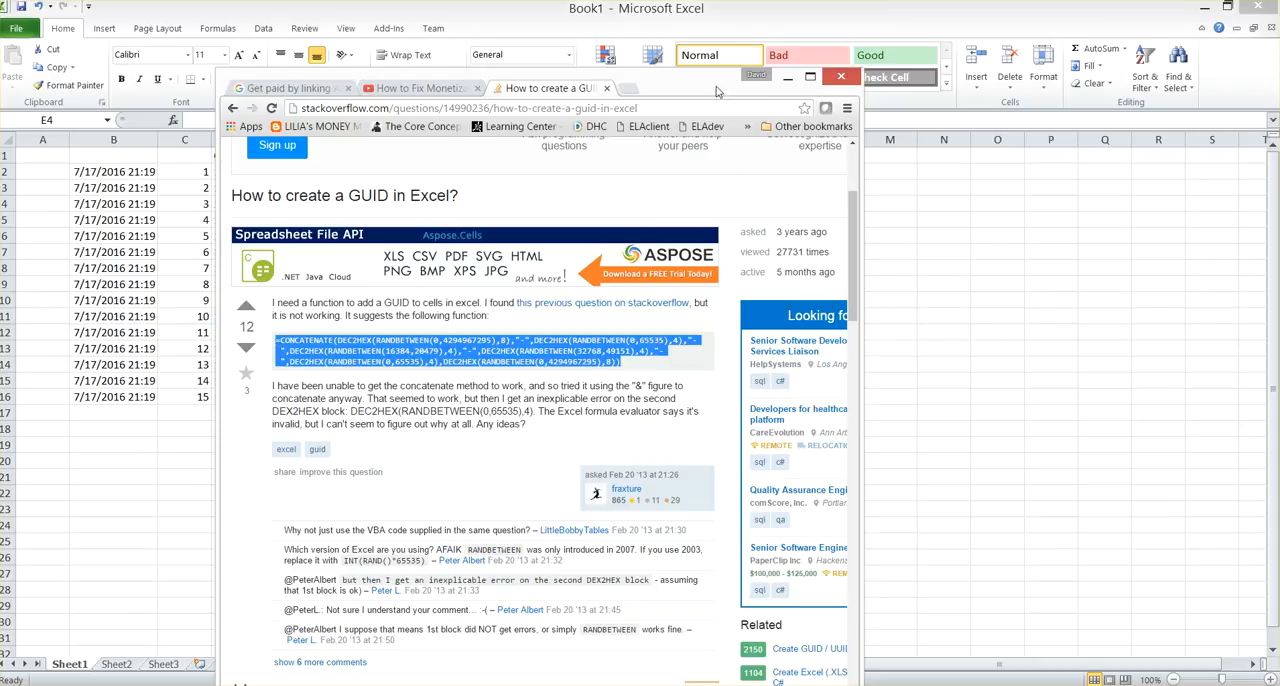
pyautogui.click(840, 76)
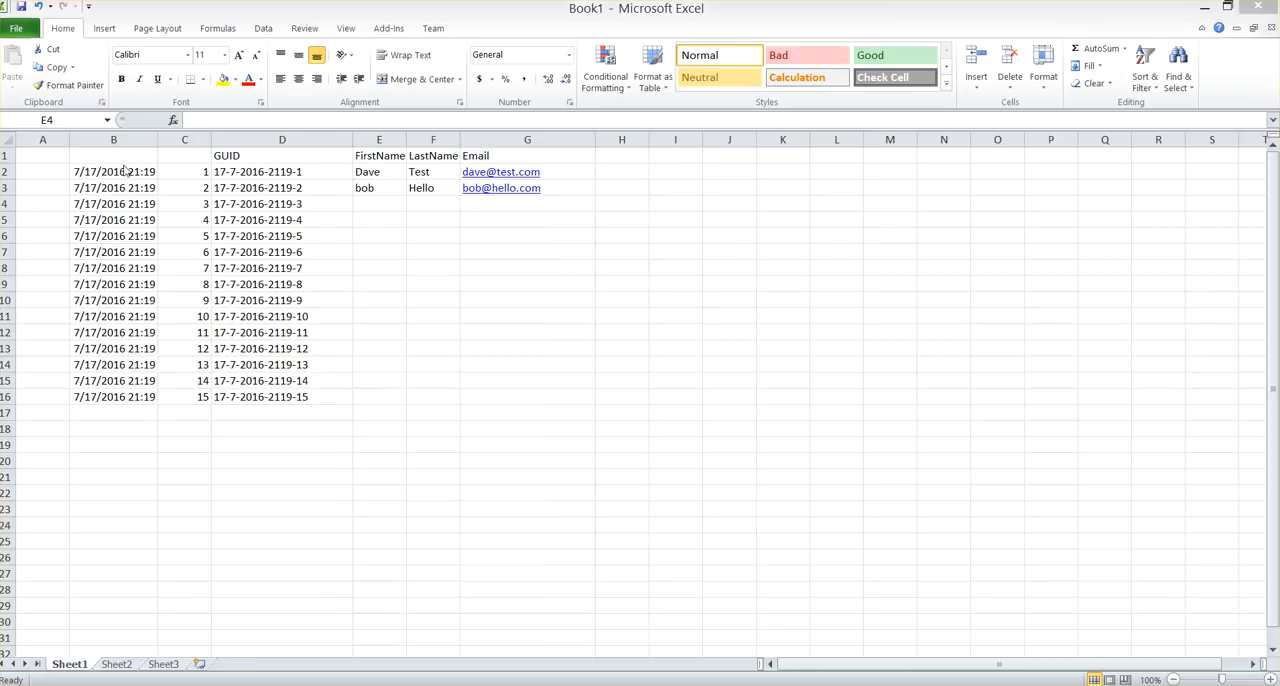
# Review the =NOW() formula in B2 without changing it and clear rows 4–16
pyautogui.click(112, 172)
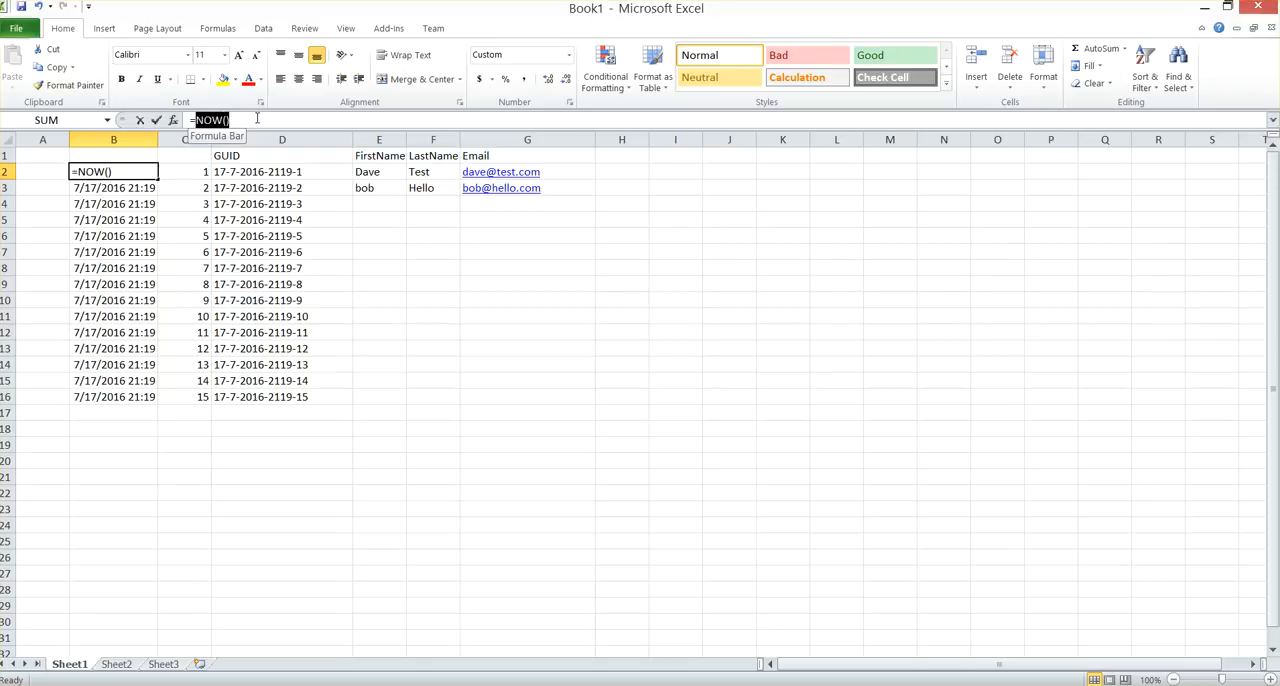
pyautogui.click(208, 120)
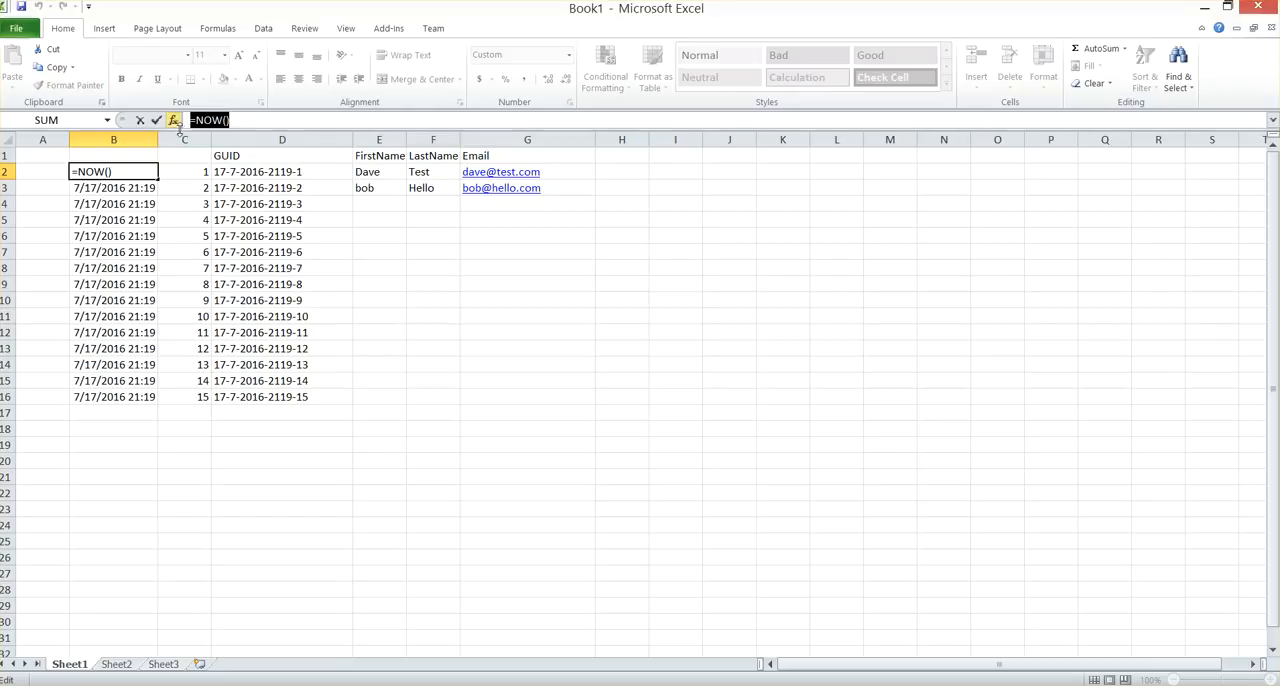
pyautogui.click(112, 204)
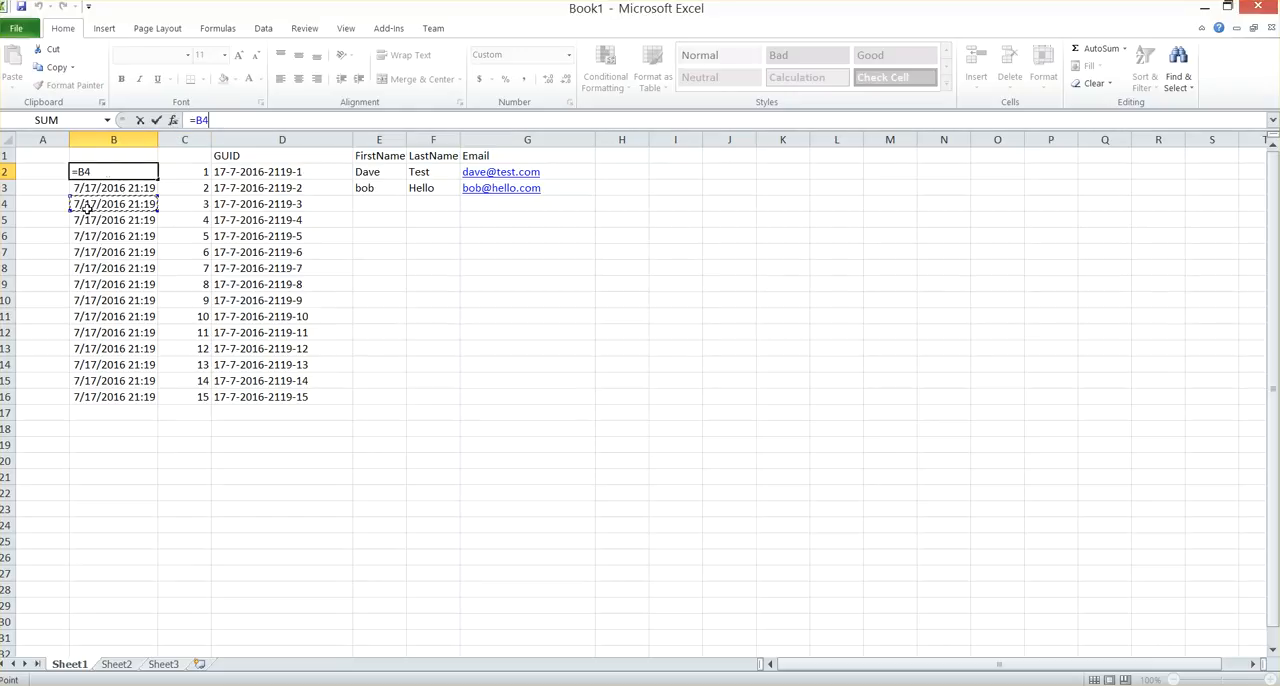
pyautogui.press('Return')
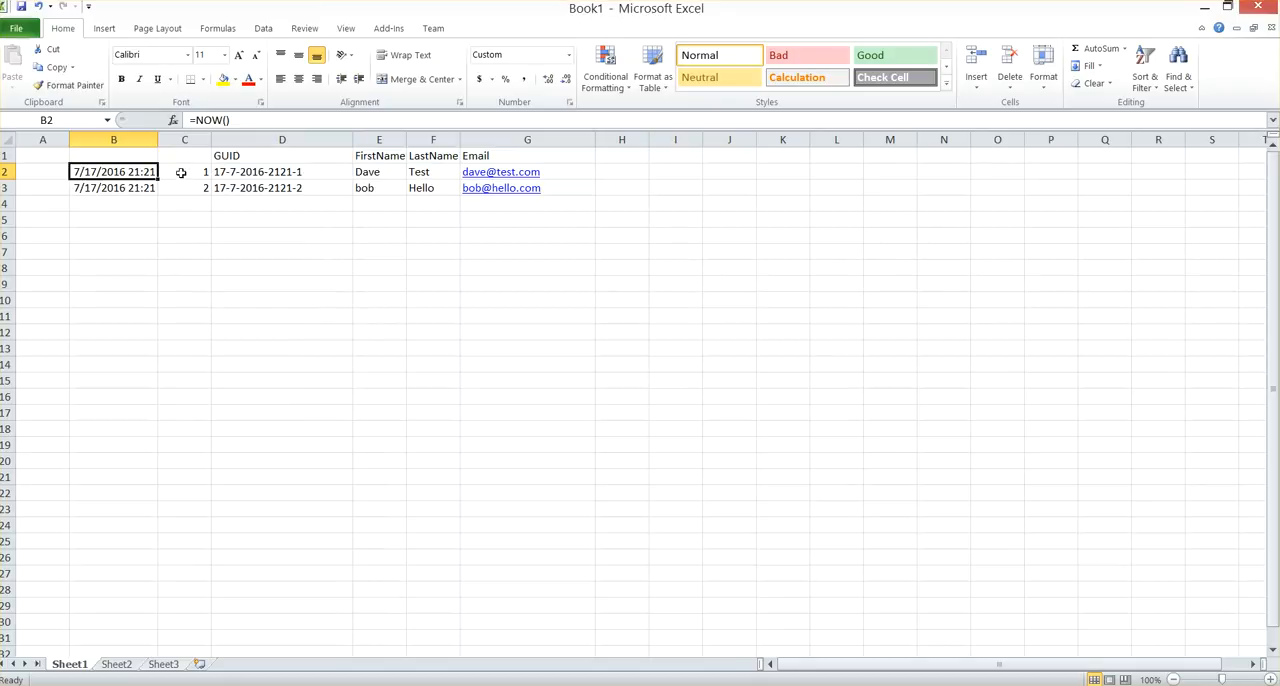
# Extend the 1, 2 number series in column C down to 15 in row 16
pyautogui.click(184, 172)
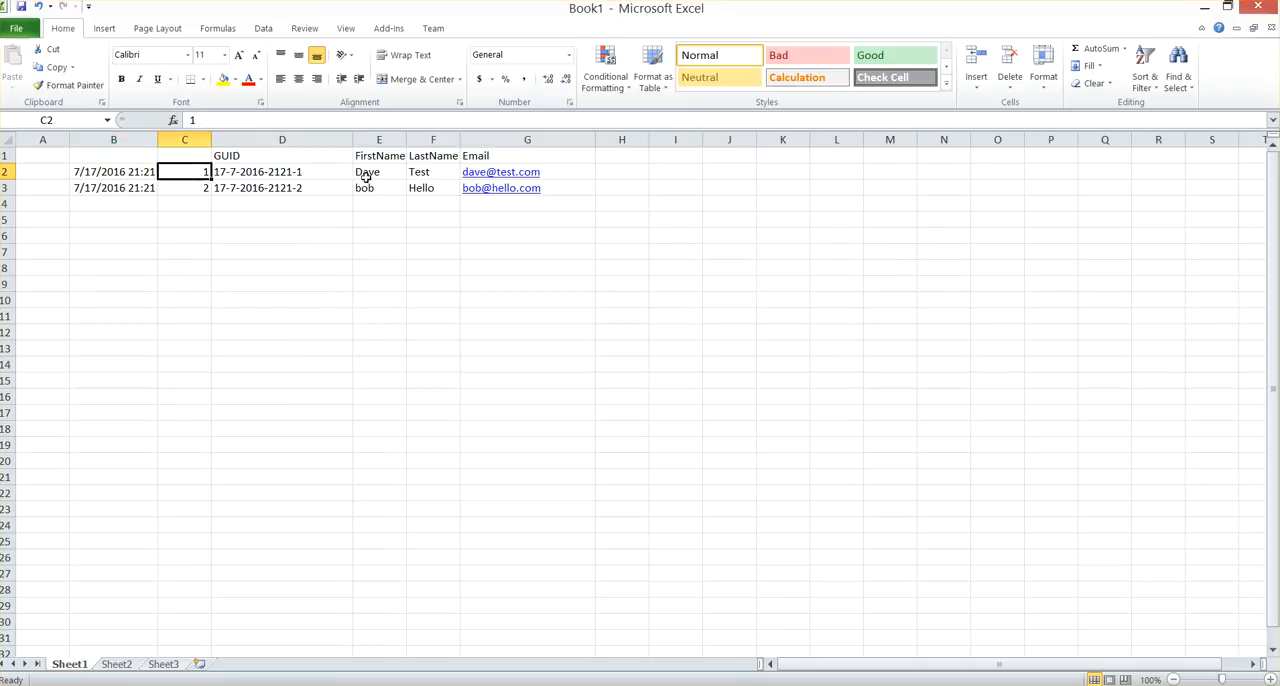
pyautogui.click(378, 188)
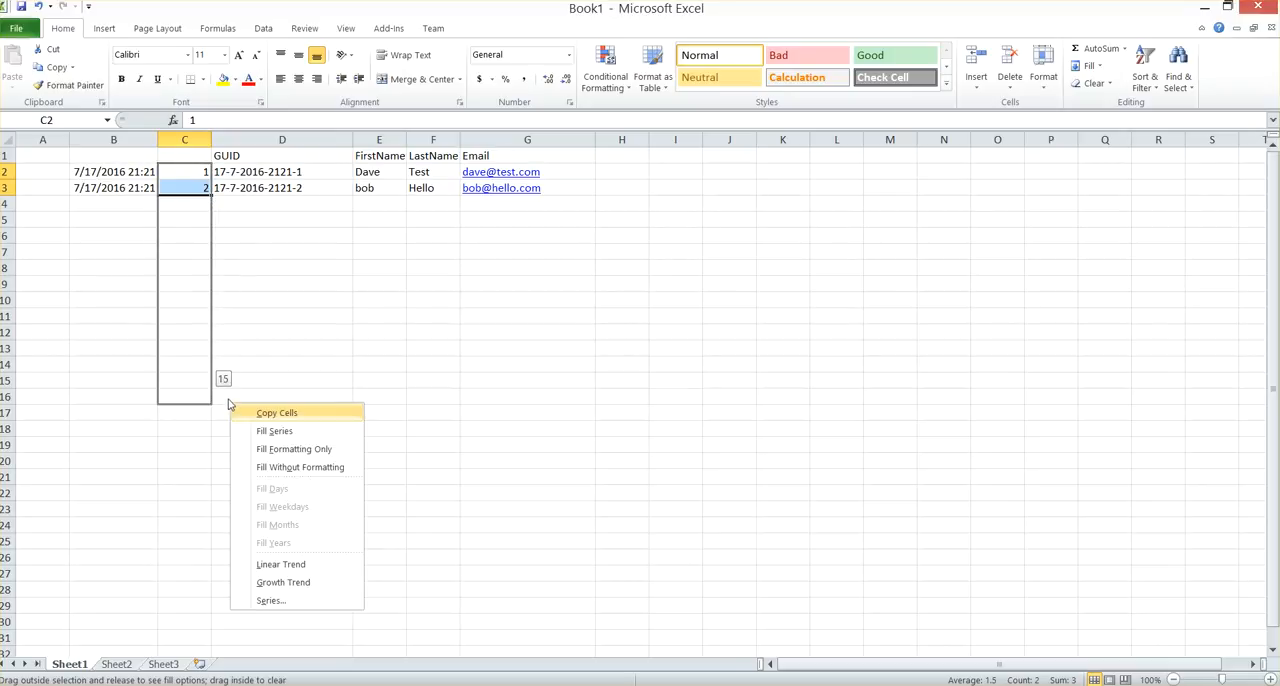
pyautogui.click(276, 430)
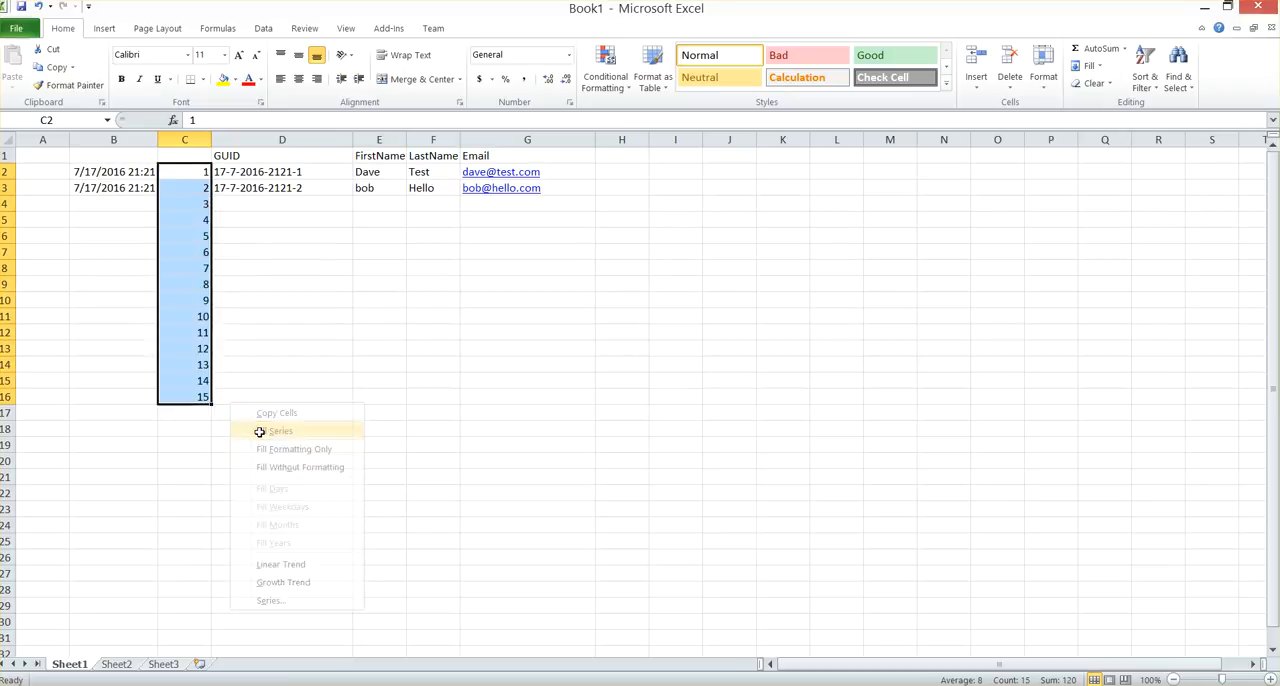
pyautogui.click(280, 430)
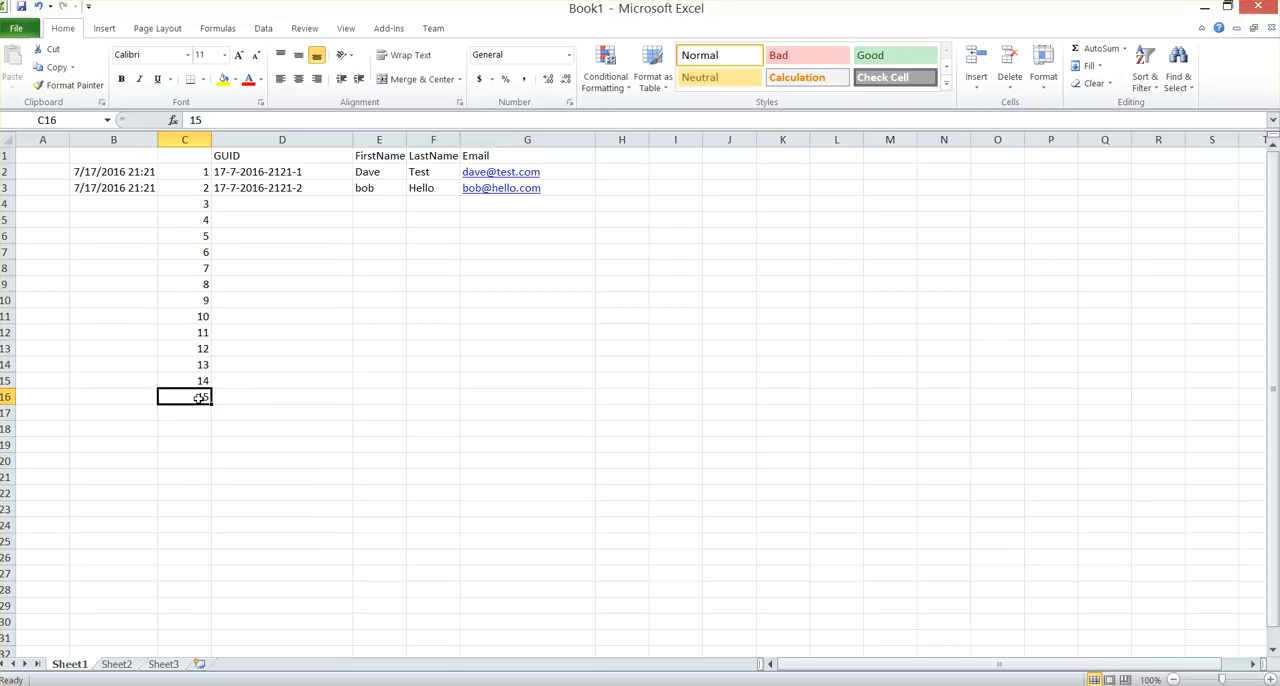
# Copy the NOW timestamp from B3 into B4:B16
pyautogui.click(112, 188)
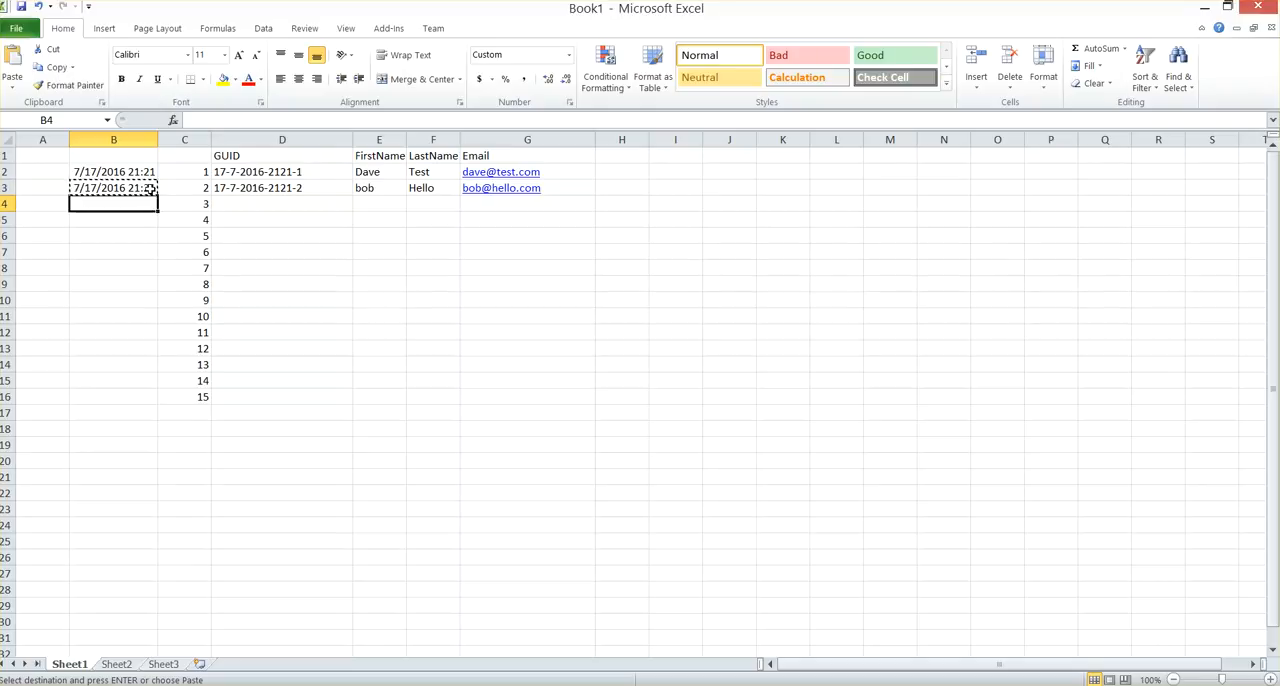
pyautogui.moveTo(112, 204); pyautogui.dragTo(112, 396)
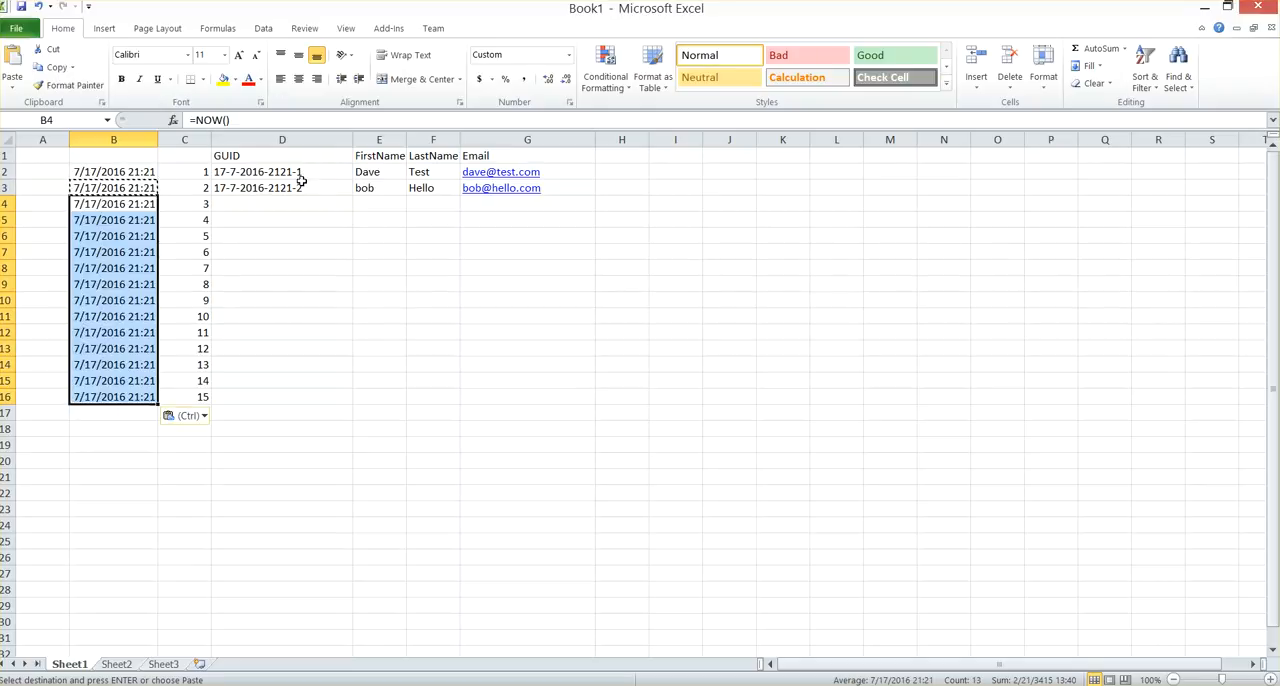
pyautogui.click(280, 156)
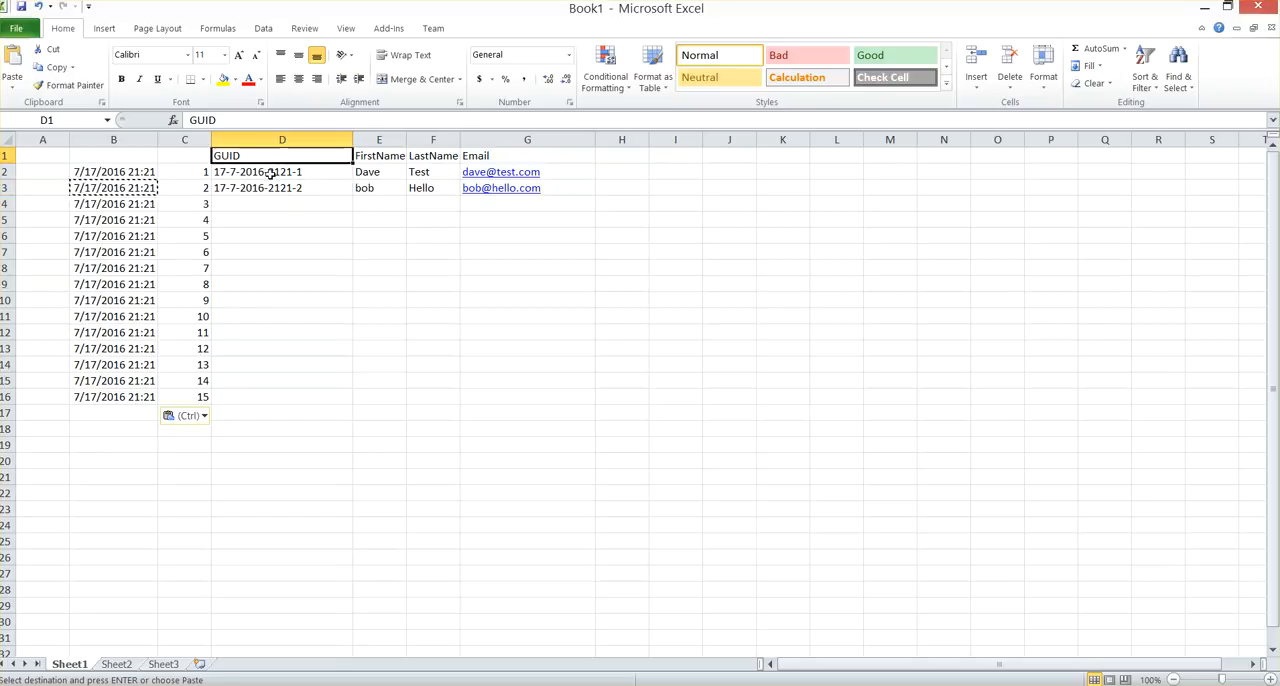
# Review the day-month-year-hour-minute-row GUID formula in D2 unchanged, then copy the GUID in D3
pyautogui.click(280, 172)
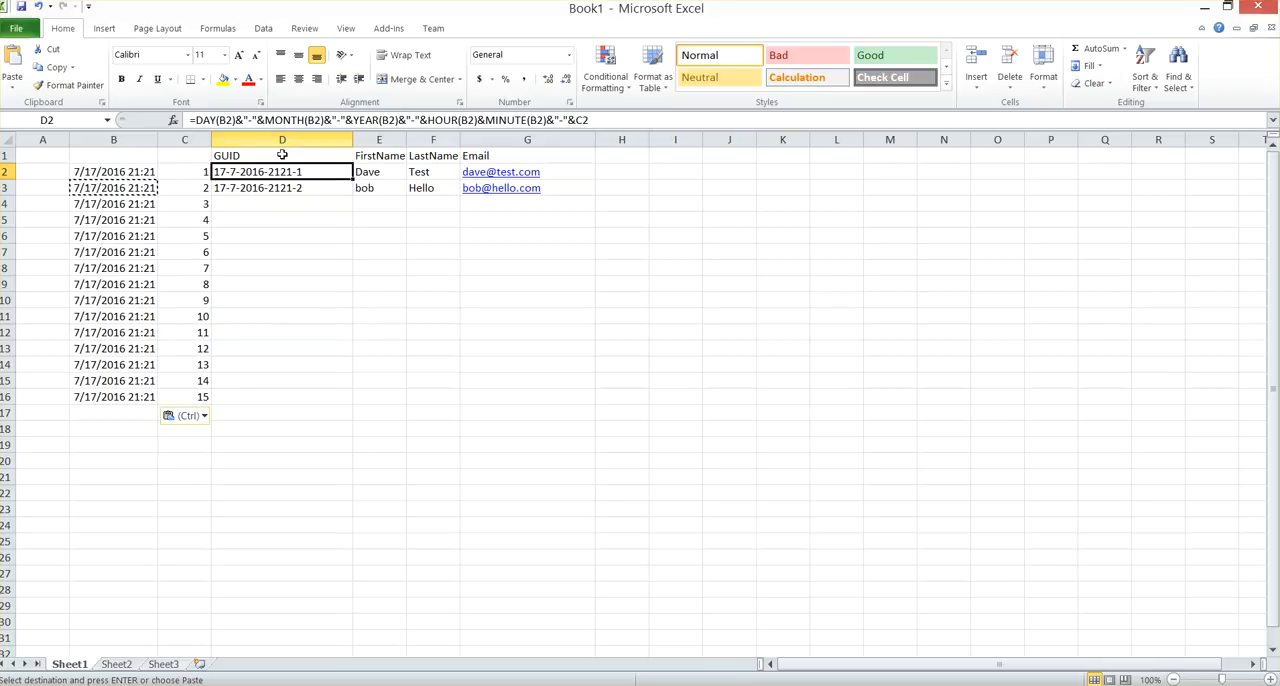
pyautogui.moveTo(200, 120)
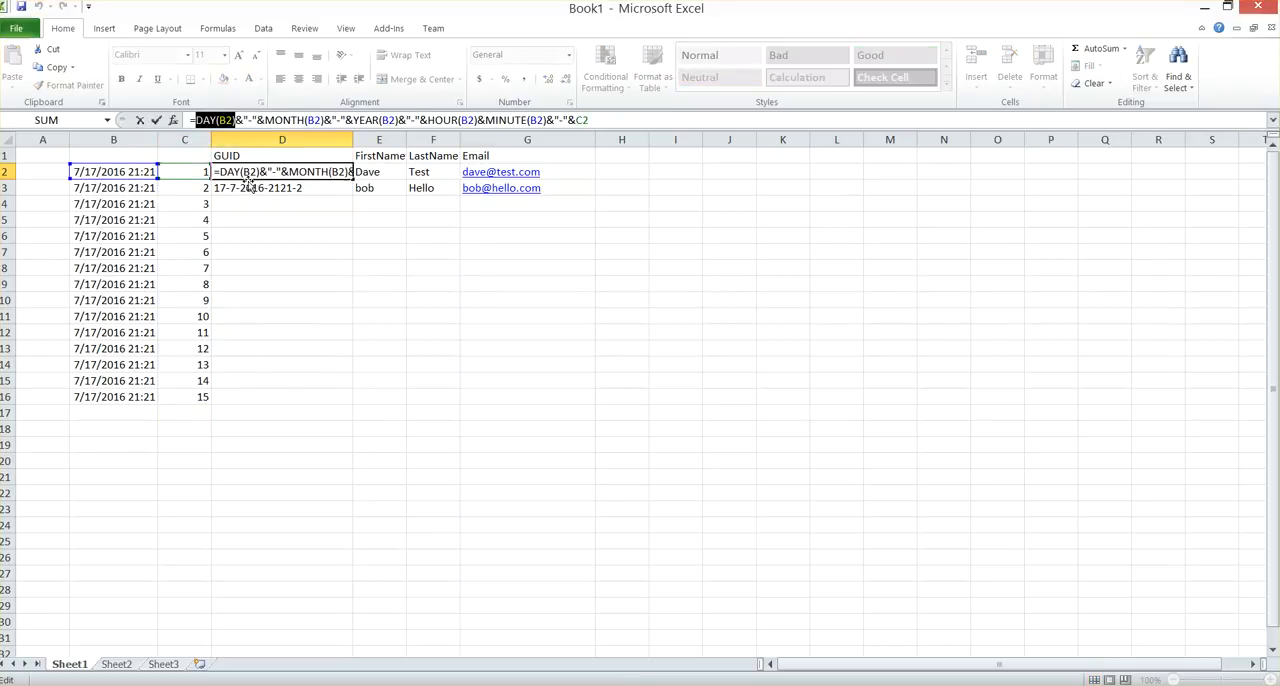
pyautogui.press('Return')
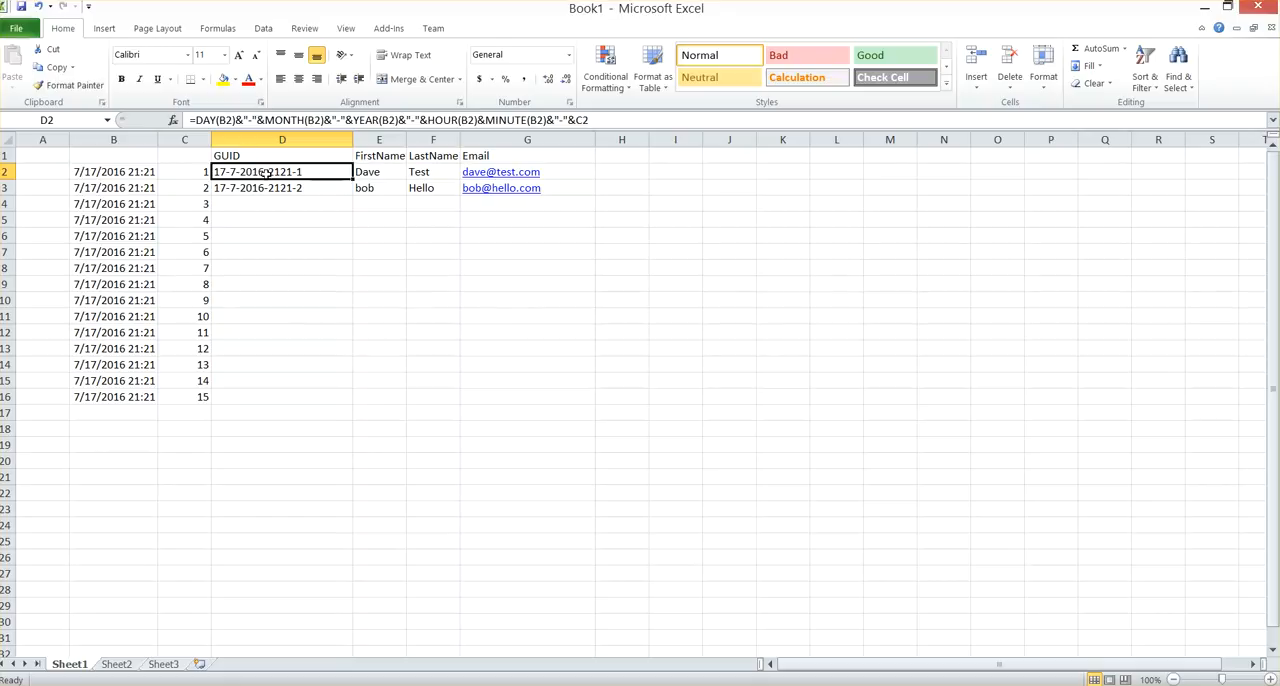
pyautogui.moveTo(436, 124)
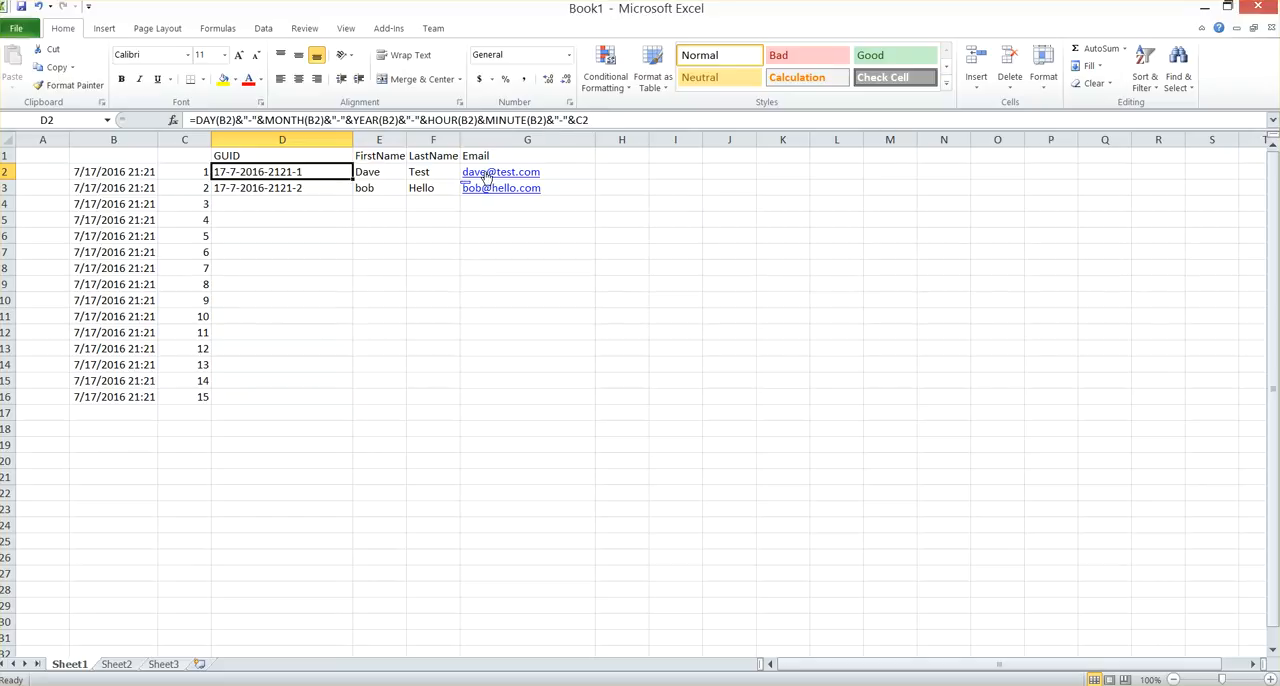
pyautogui.doubleClick(280, 172)
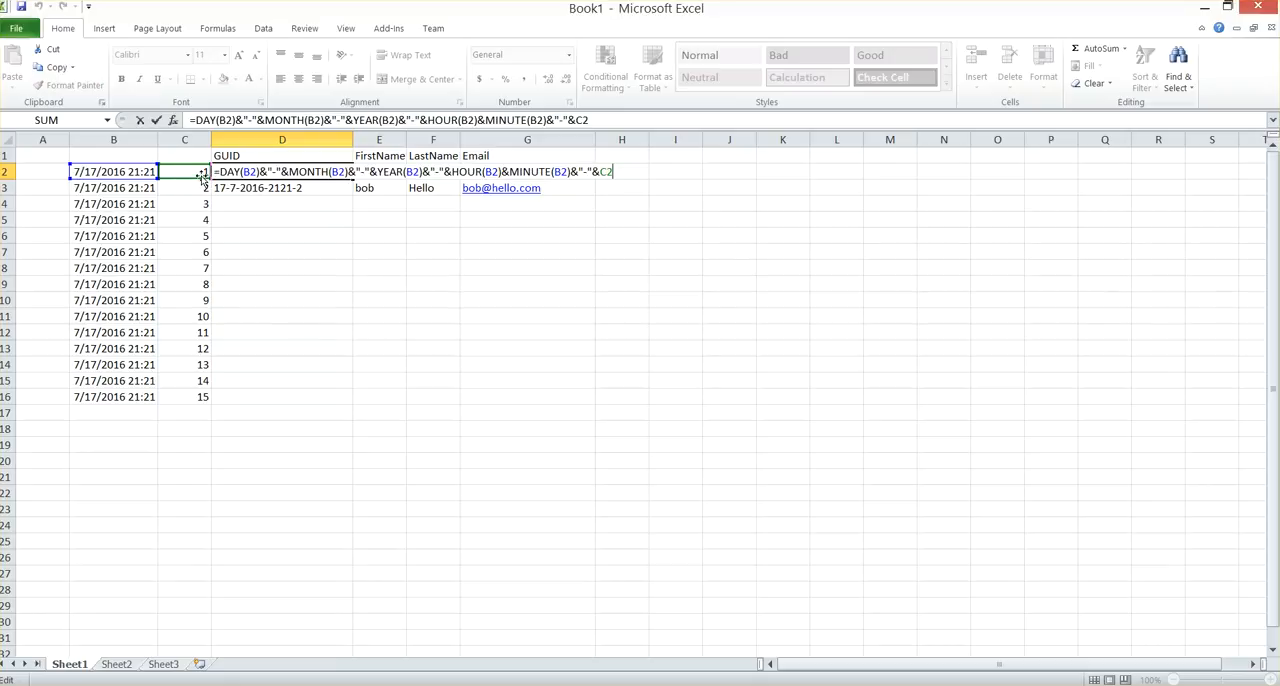
pyautogui.press('Return')
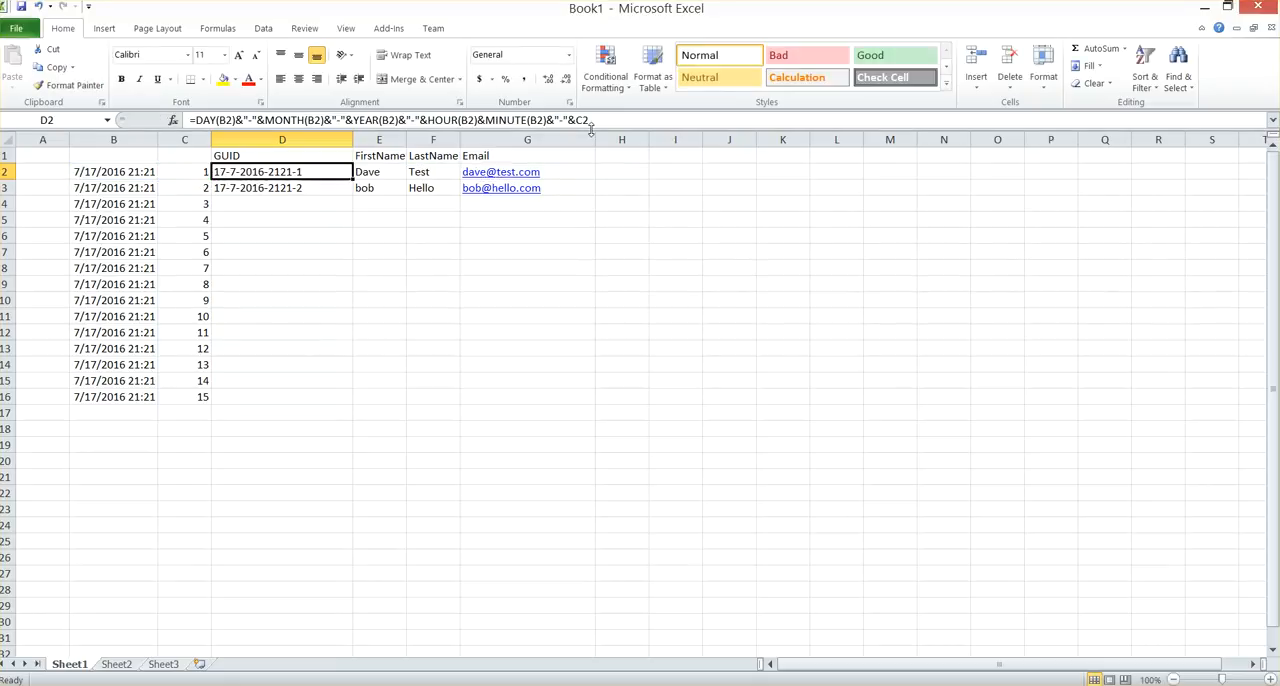
pyautogui.click(282, 188)
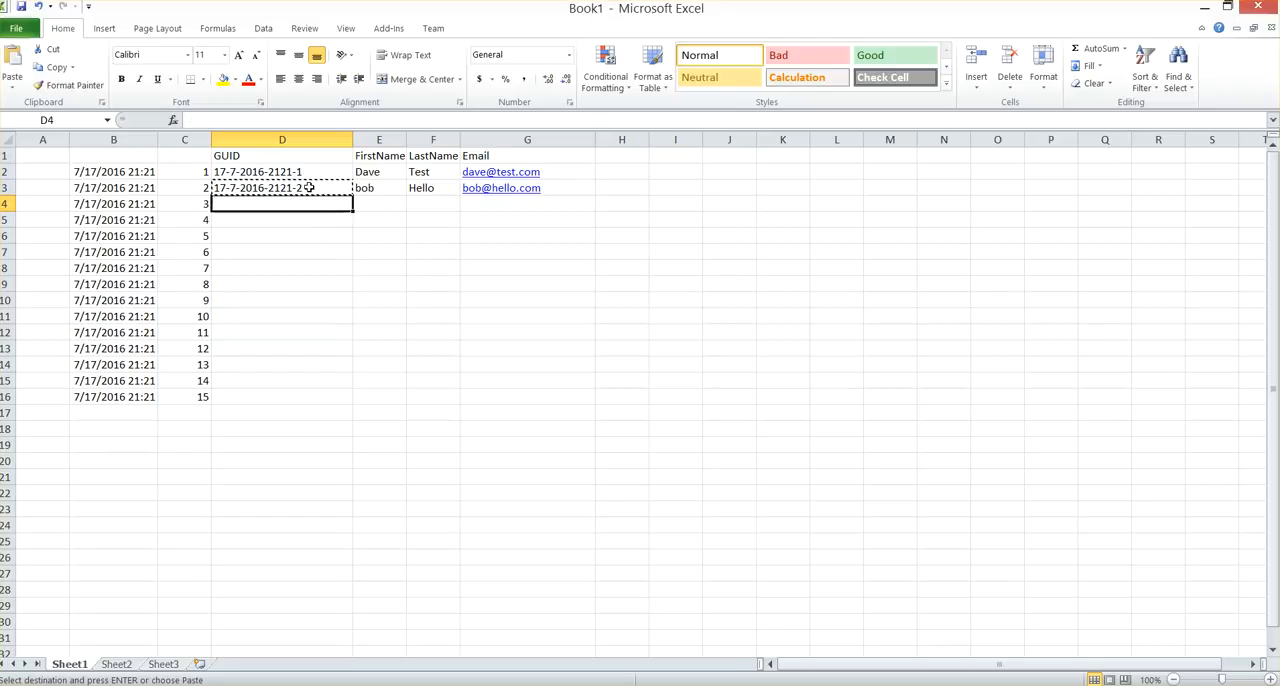
# Paste the GUID formula into D4:D16, giving GUIDs ending 1 through 15
pyautogui.moveTo(280, 204); pyautogui.dragTo(280, 396)
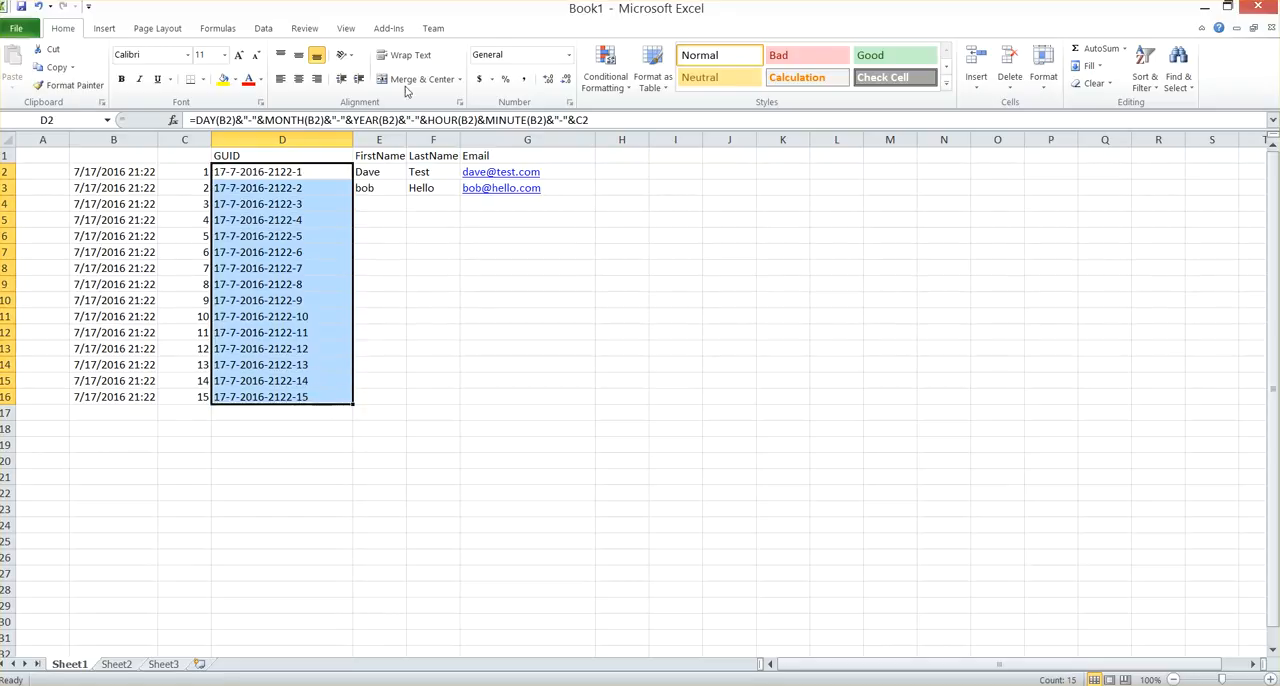
pyautogui.click(378, 188)
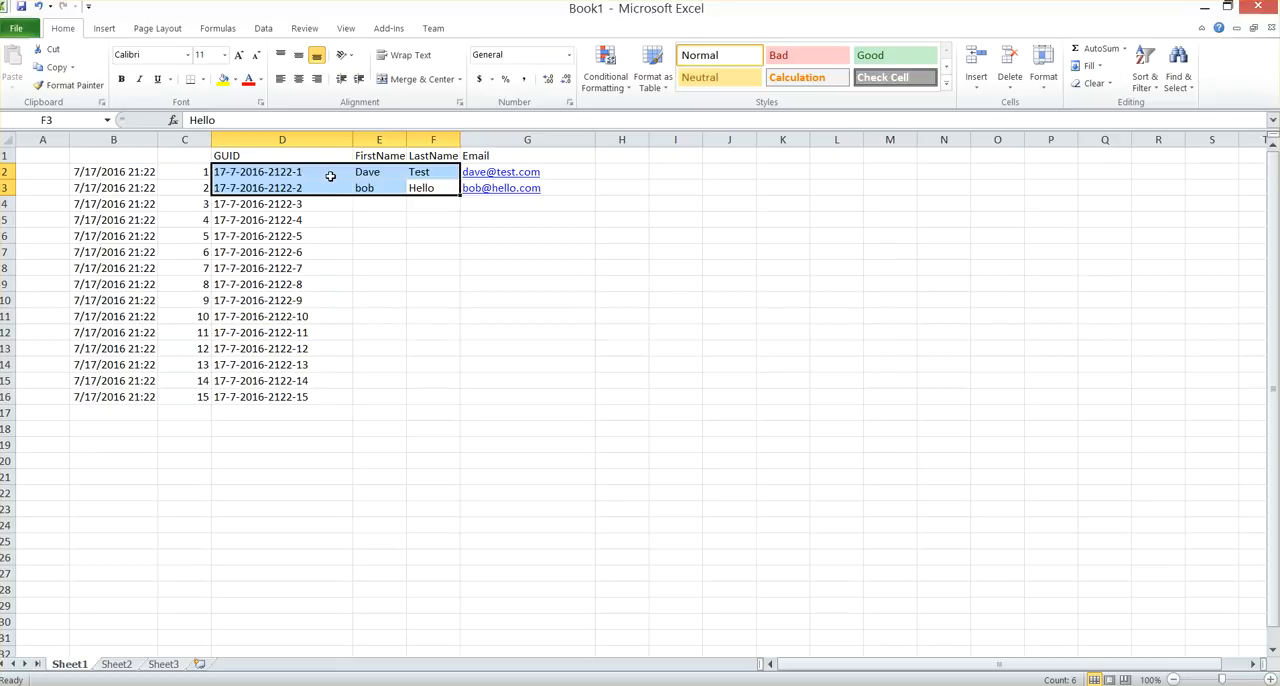
pyautogui.moveTo(528, 240)
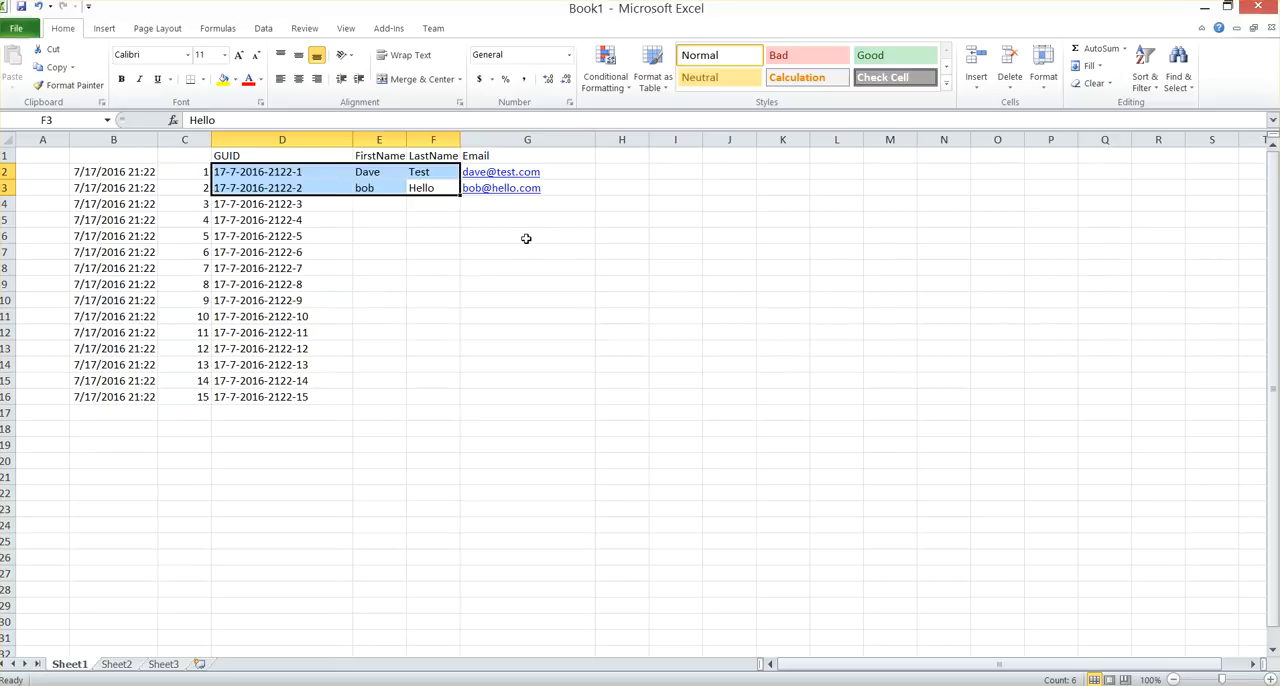
pyautogui.moveTo(528, 308)
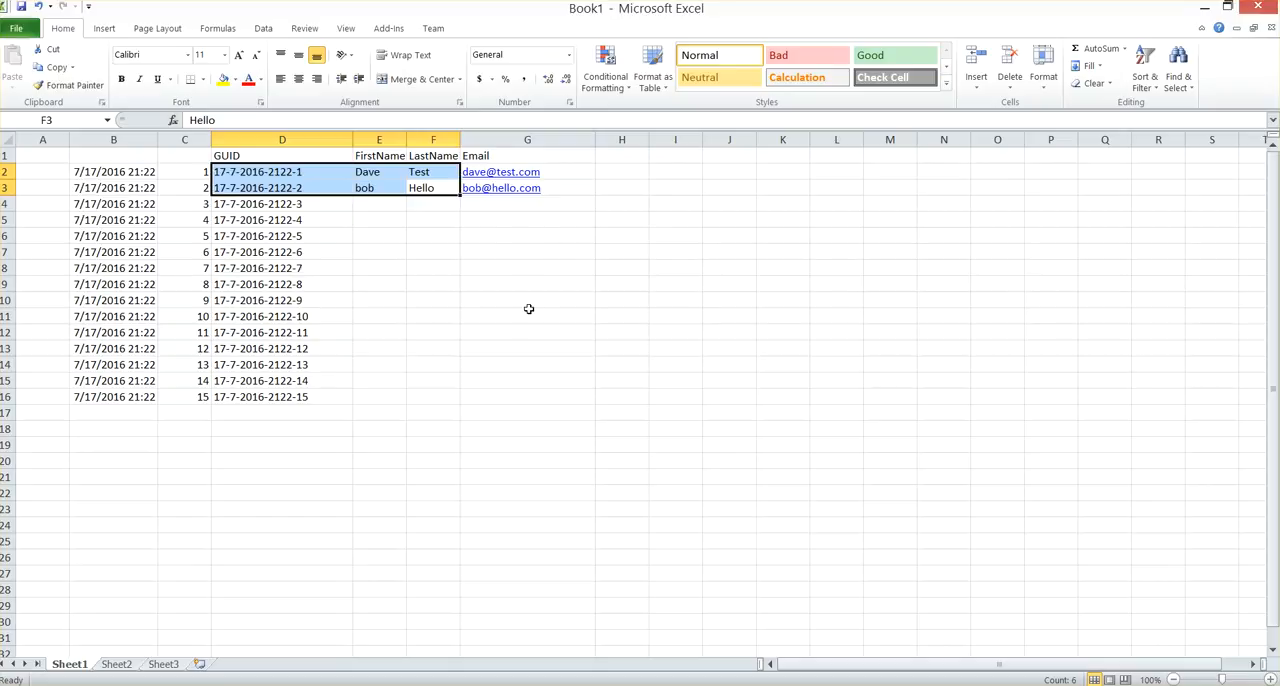